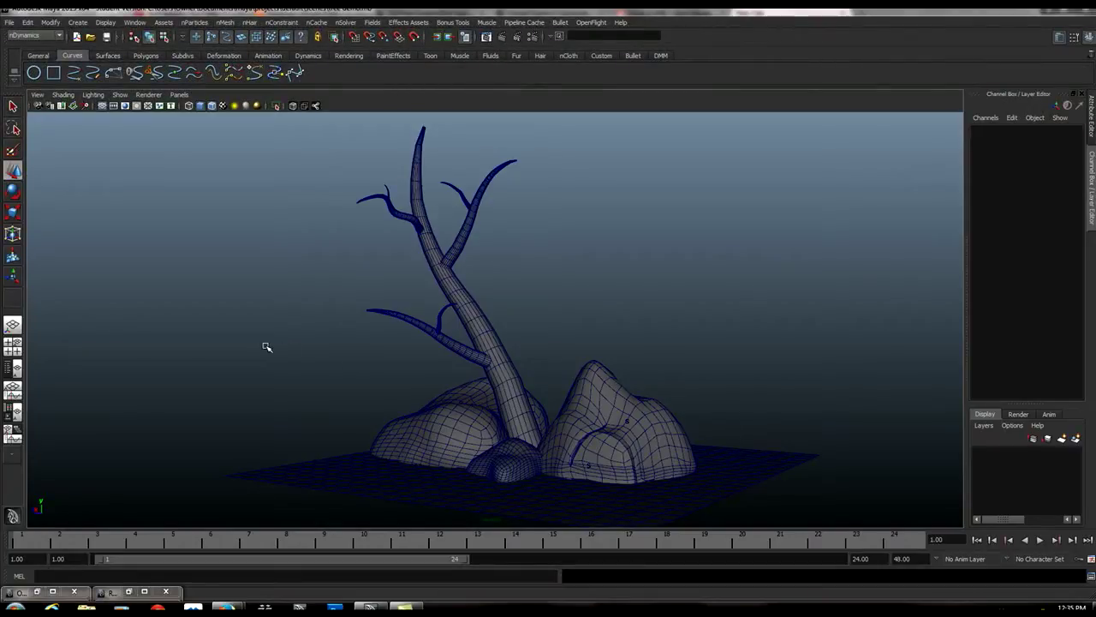
mouse_move(442, 263)
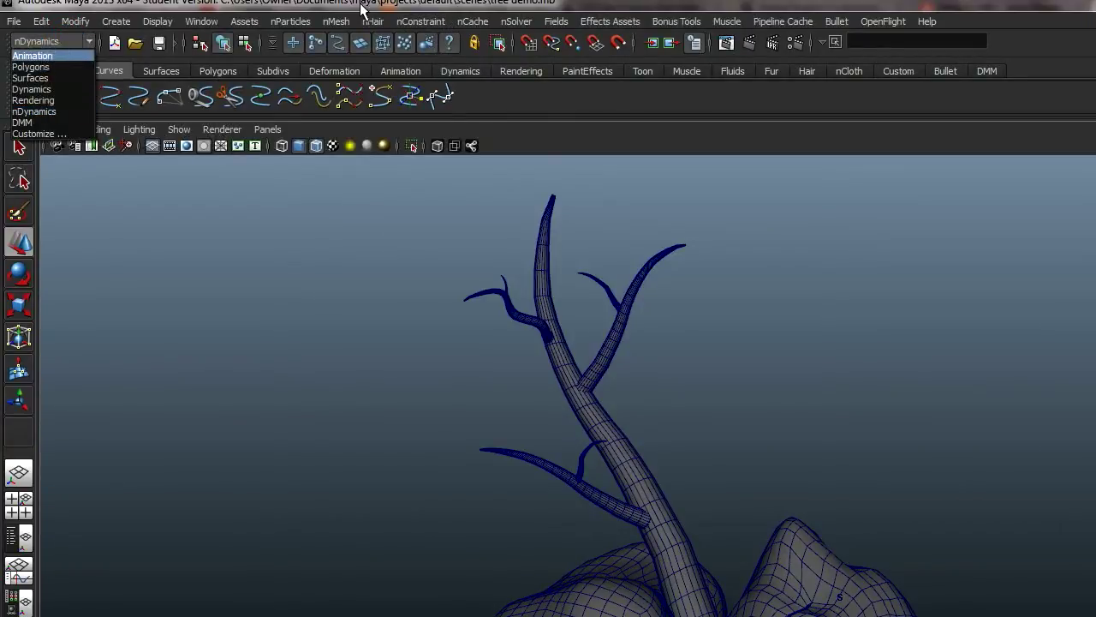
Step: Create a VRay Edges 2D texture node in the Hypershade
left_click(201, 21)
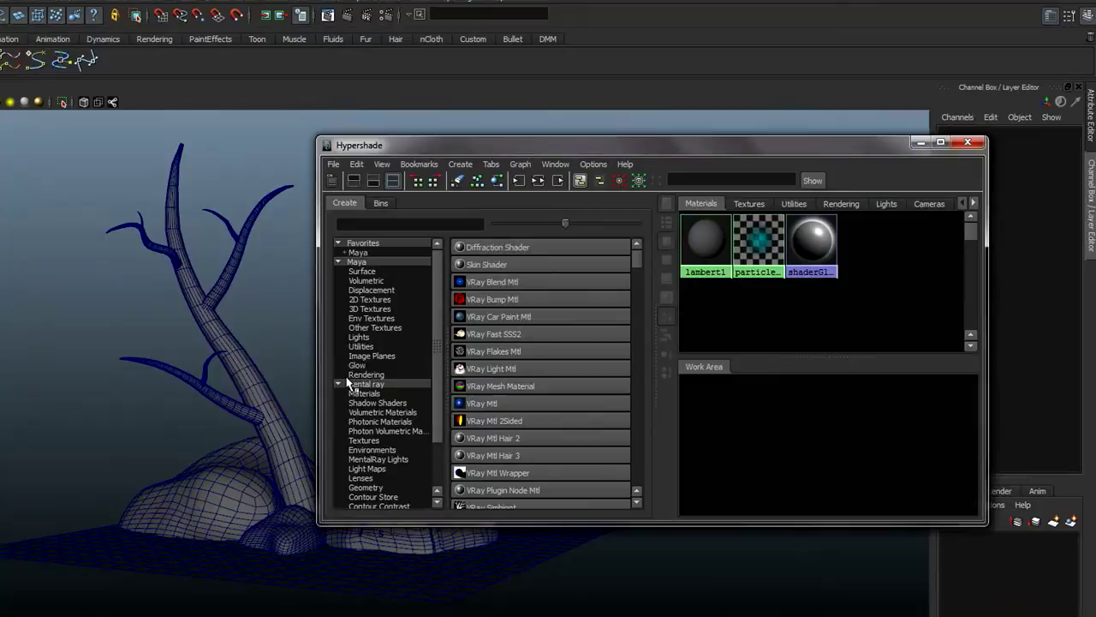
left_click(370, 299)
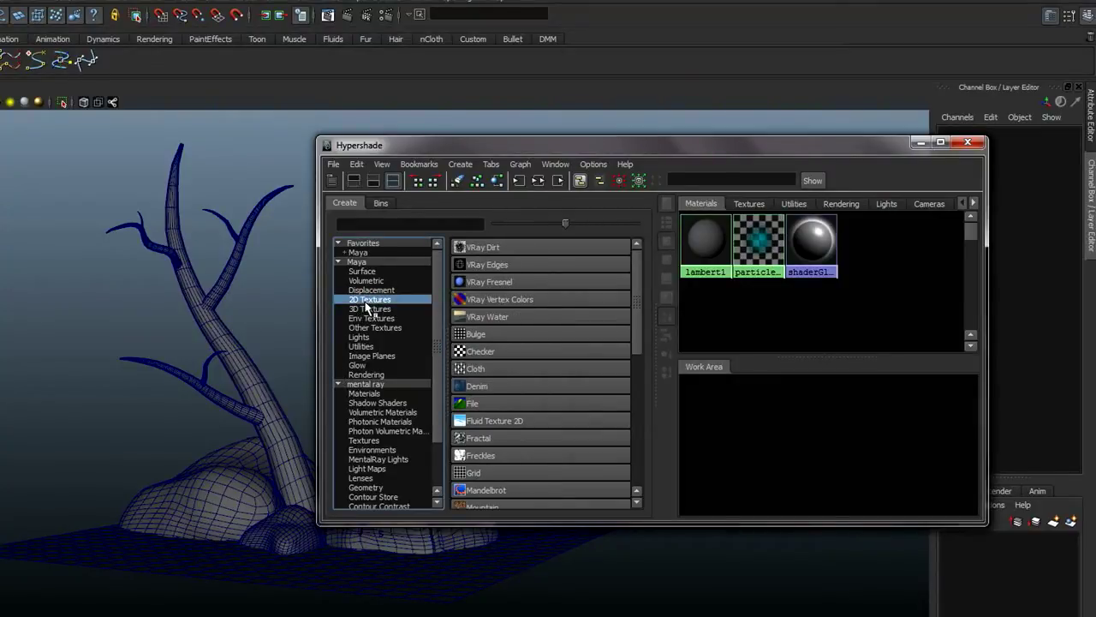
mouse_move(468, 269)
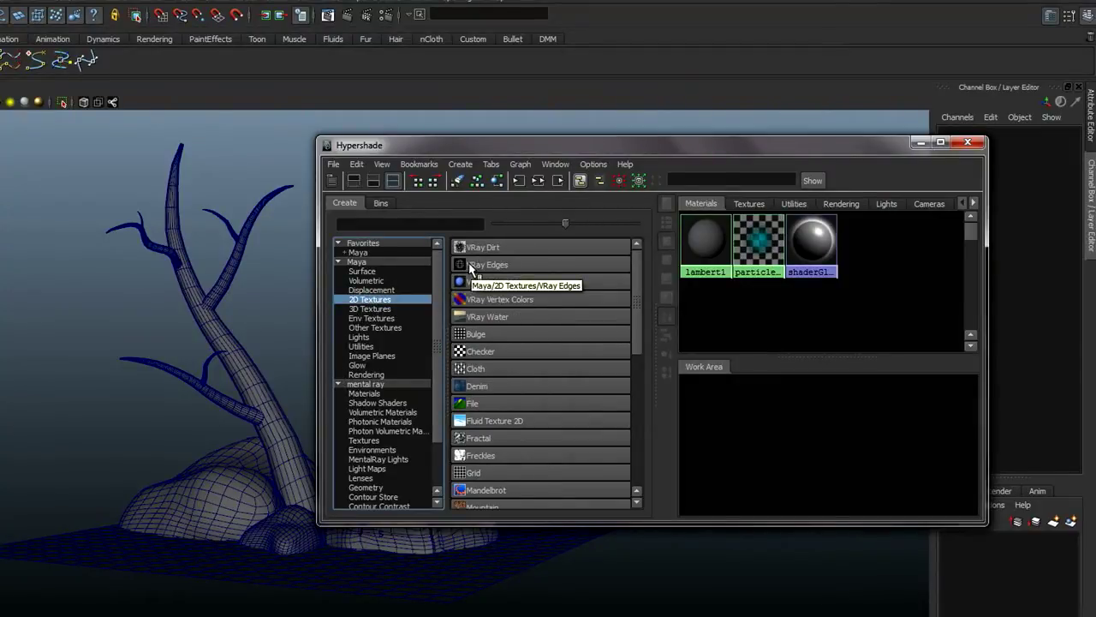
left_click(488, 264)
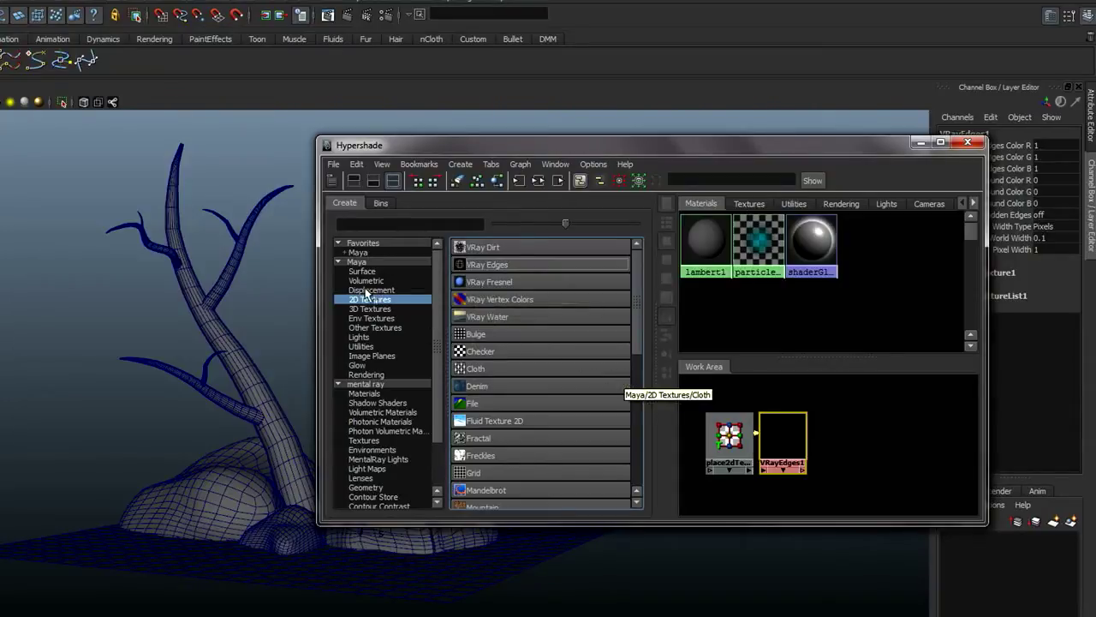
Step: Create a VRayMtl material next to the VRayEdges texture in Hypershade
left_click(357, 262)
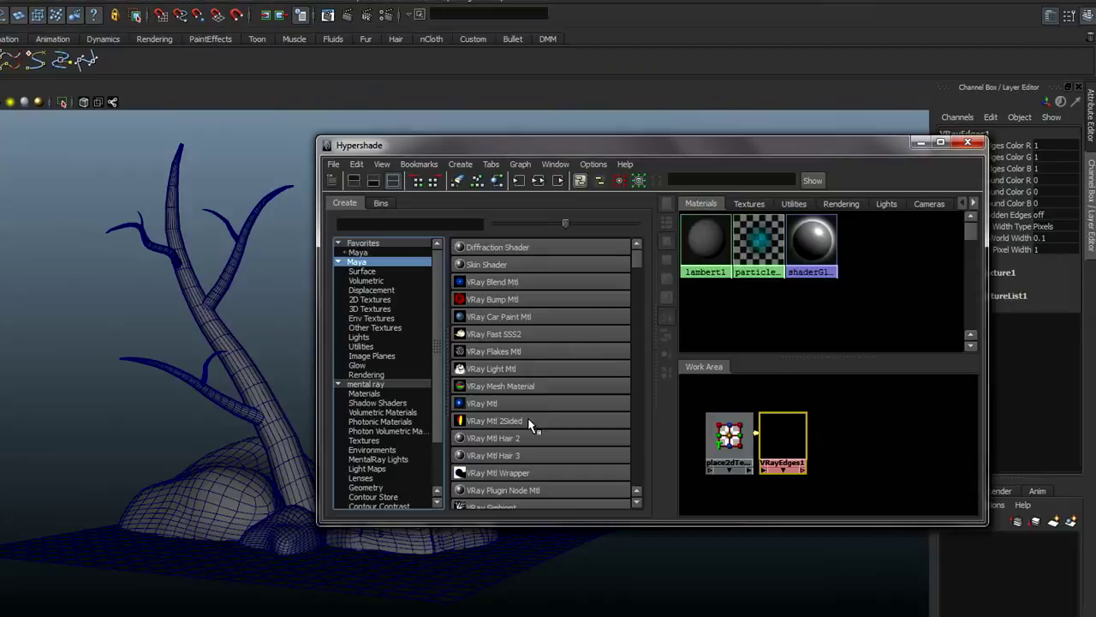
left_click(481, 403)
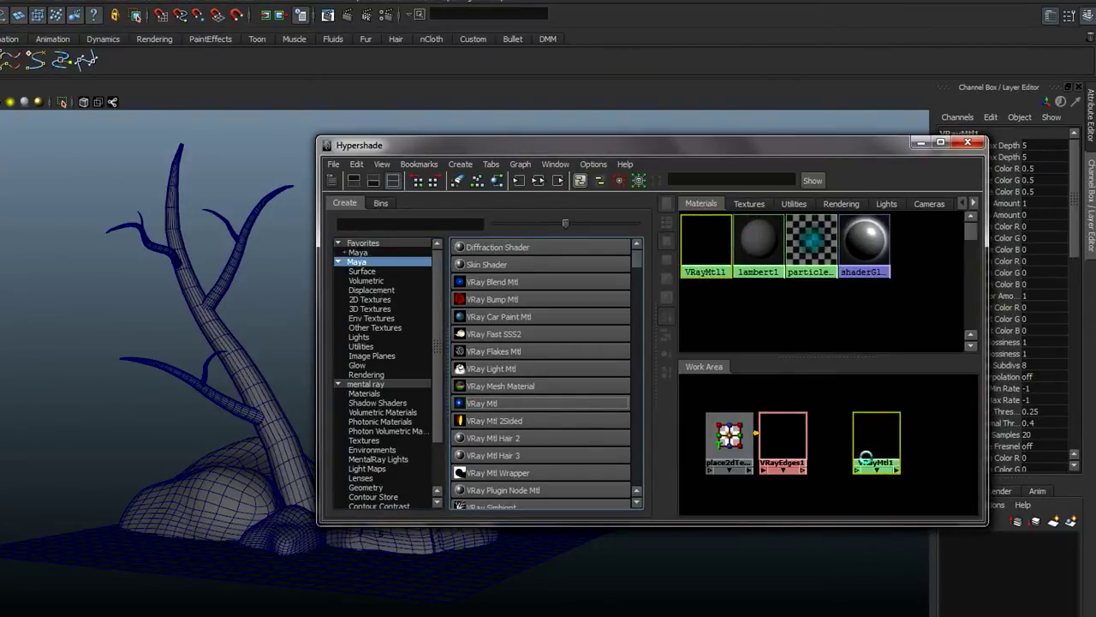
left_click_drag(358, 145, 482, 65)
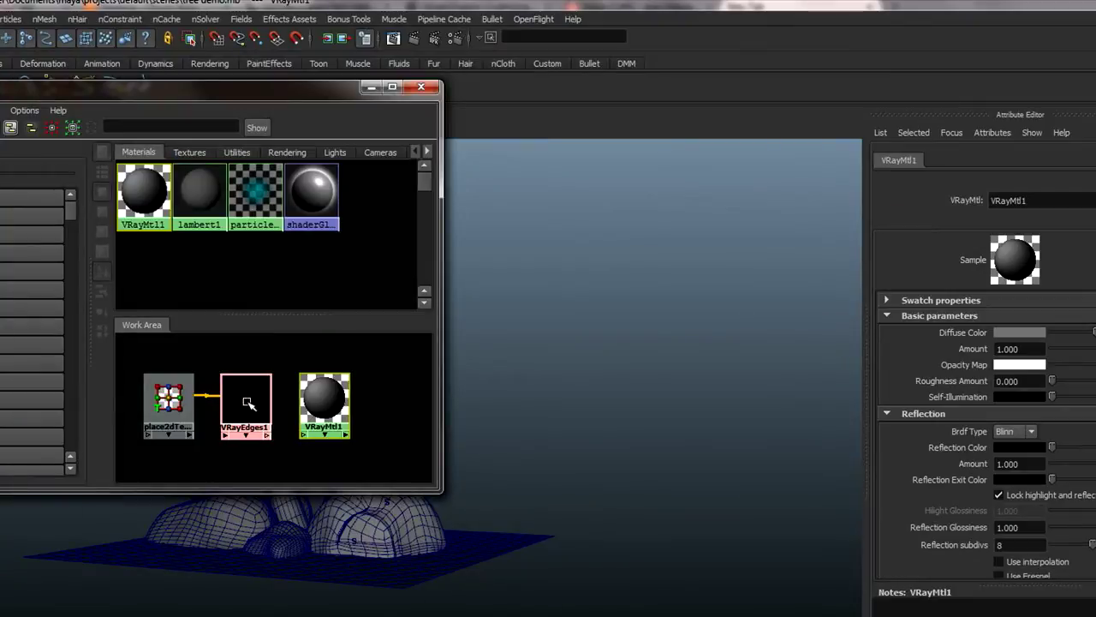
mouse_move(259, 410)
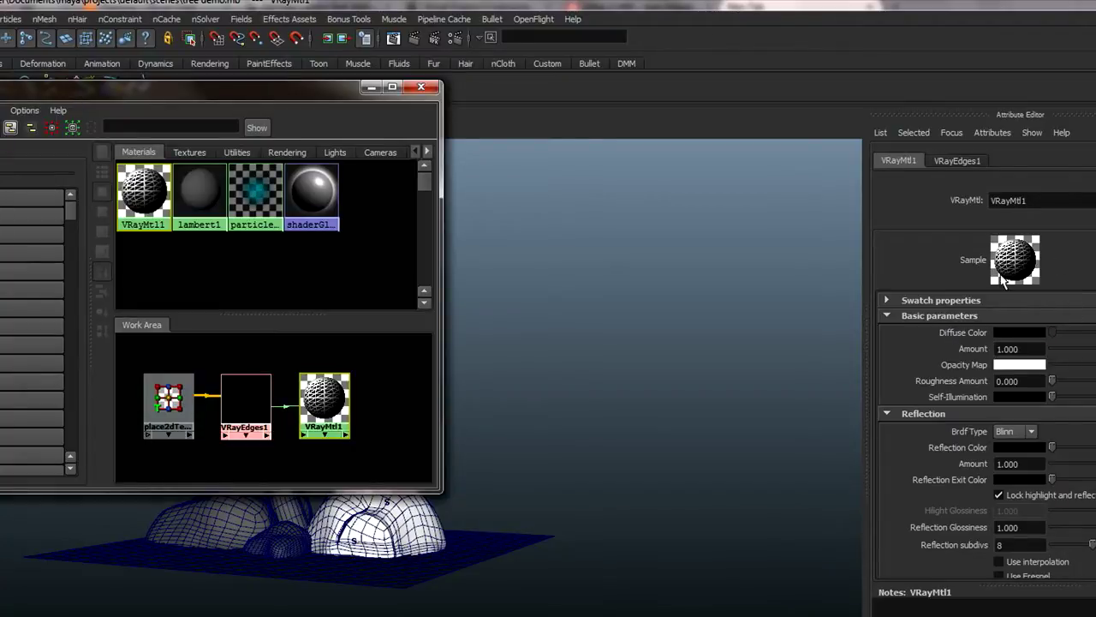
mouse_move(1025, 265)
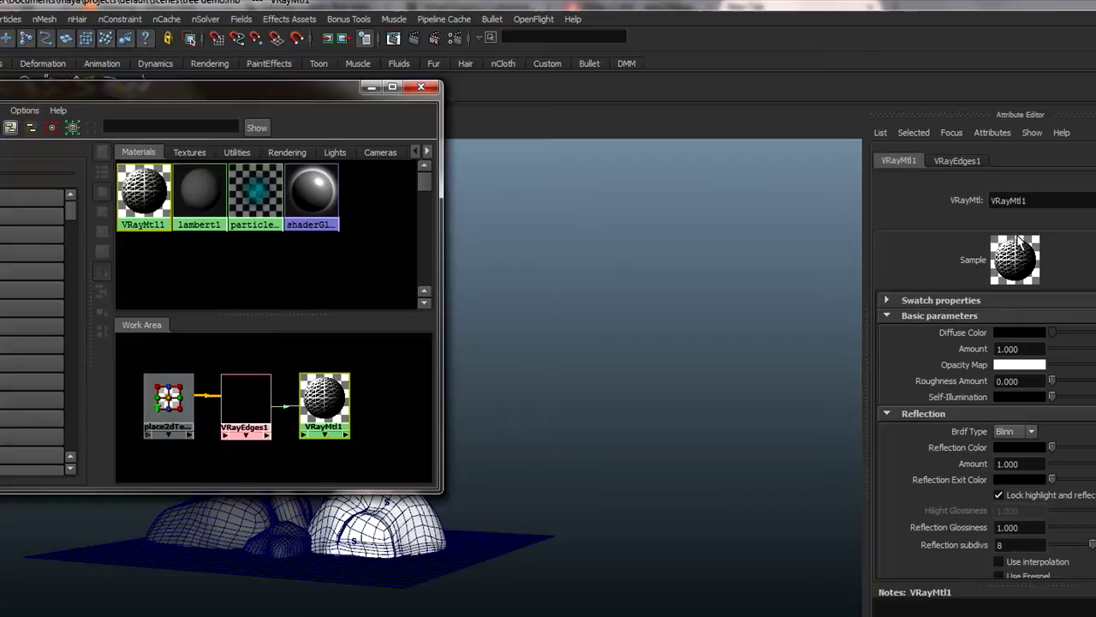
Step: Connect VRayEdges1 to the VRayMtl1 Diffuse Color attribute
left_click(246, 405)
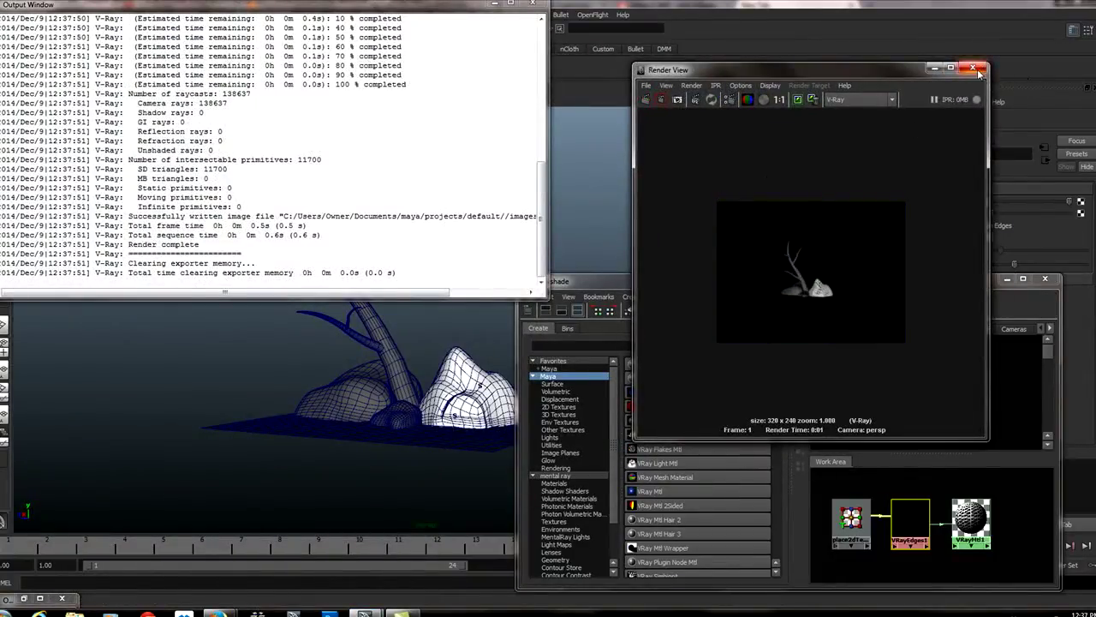
Step: Close the Render View after reviewing the 320×240 test render
left_click(977, 68)
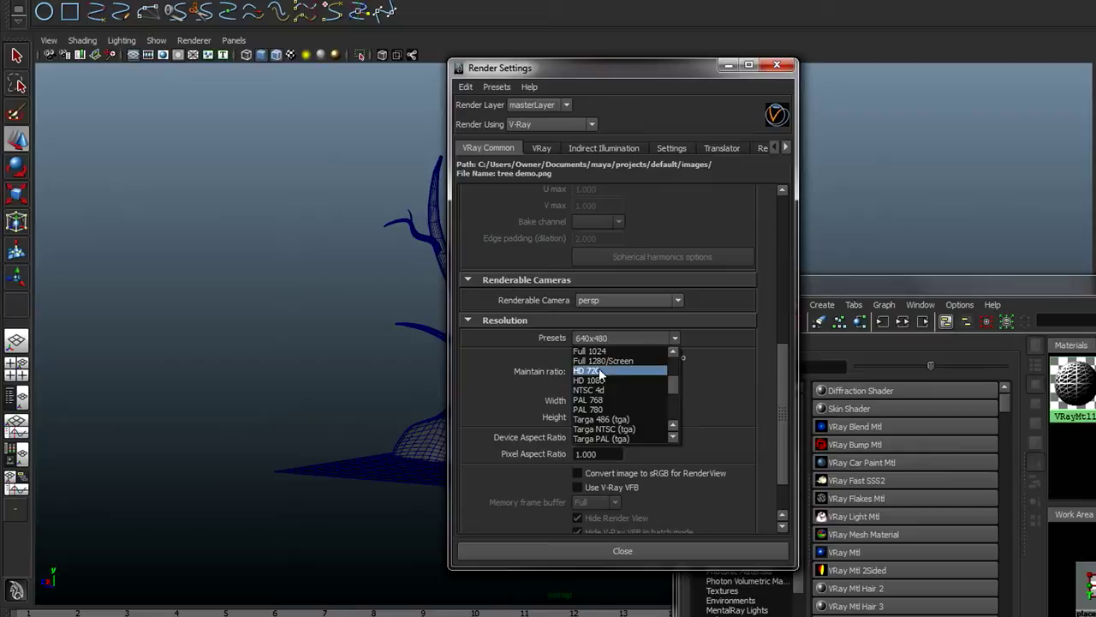
Step: Choose the HD 720 preset under VRay Common > Resolution
left_click(588, 370)
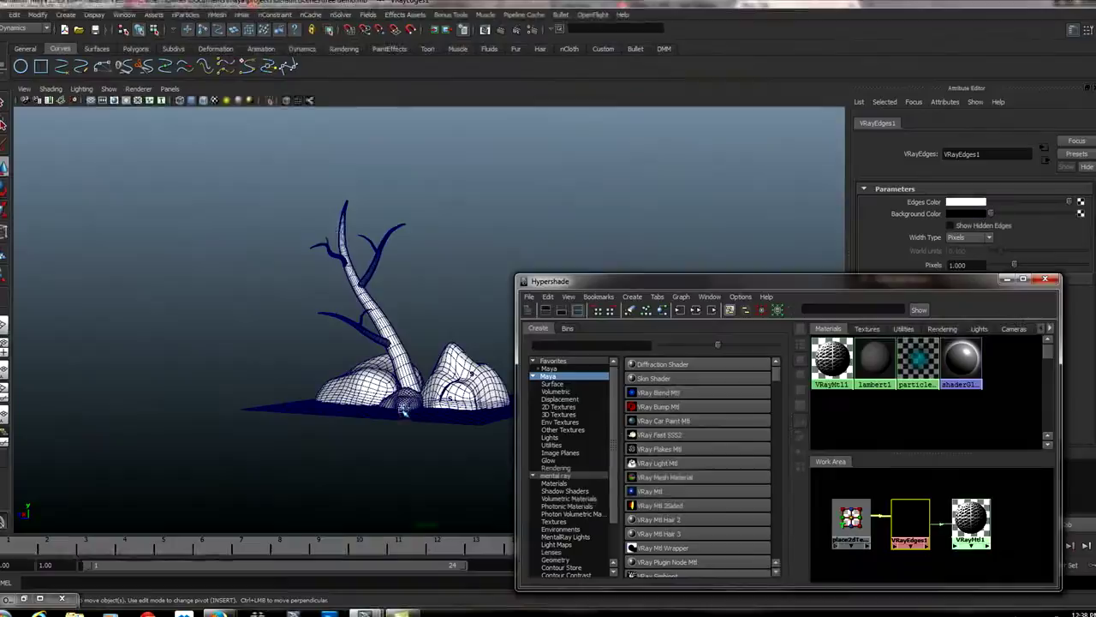
mouse_move(373, 413)
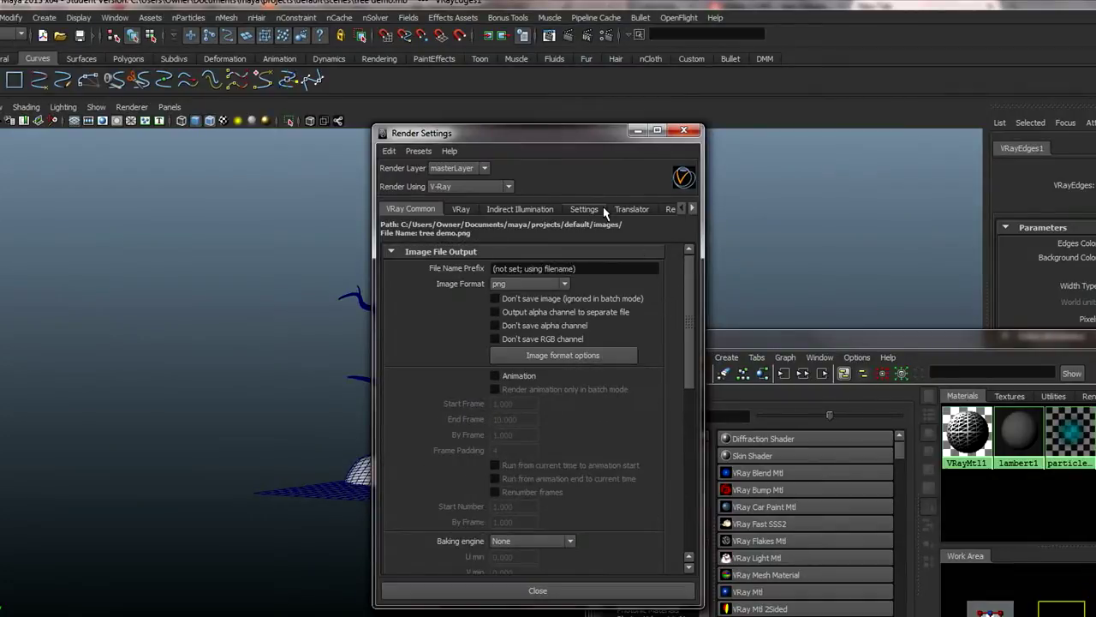
Step: Show the Indirect Illumination settings to confirm GI is off
left_click(520, 208)
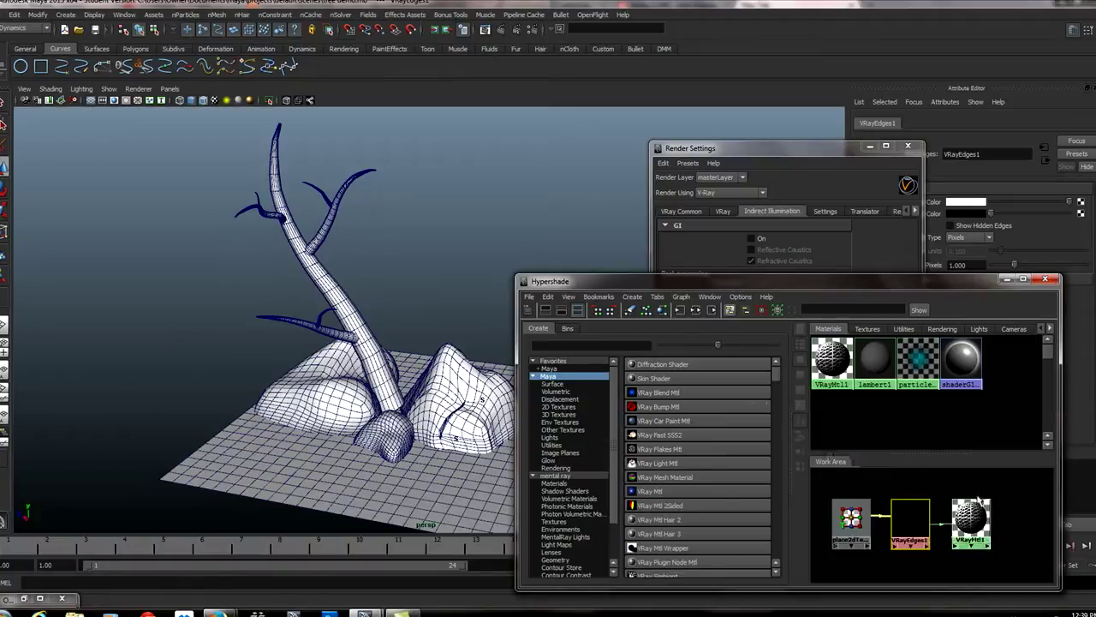
mouse_move(317, 195)
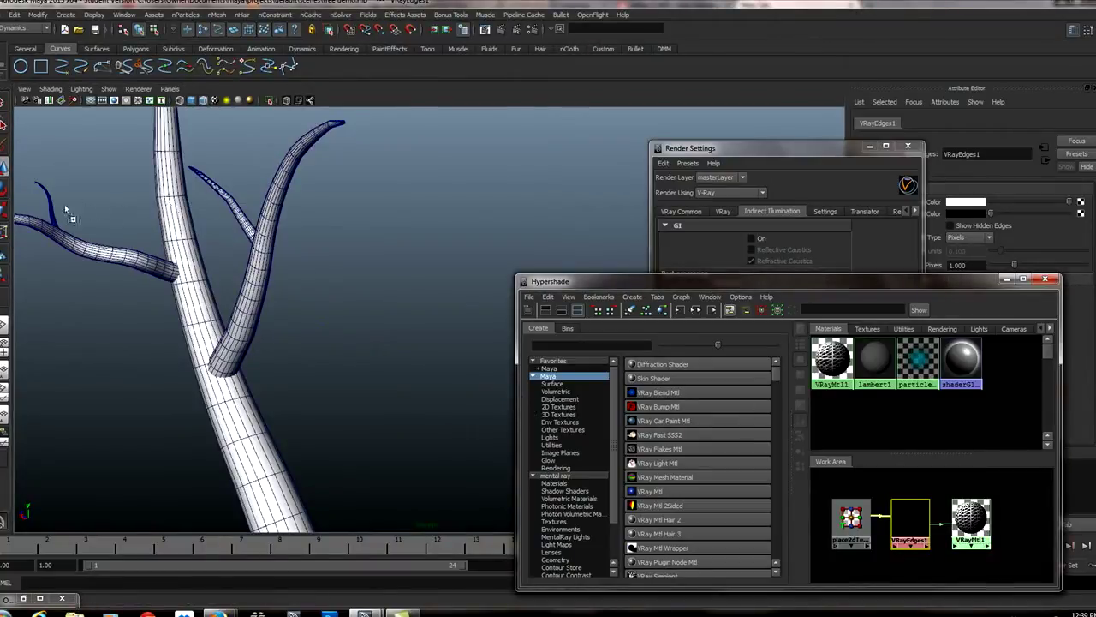
mouse_move(48, 205)
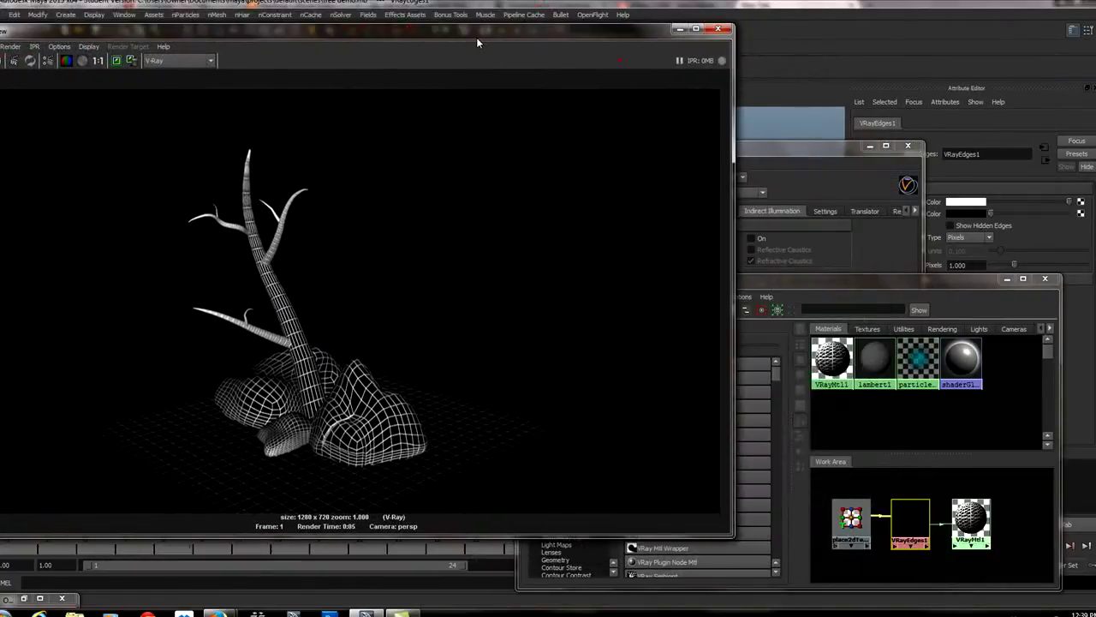
mouse_move(972, 312)
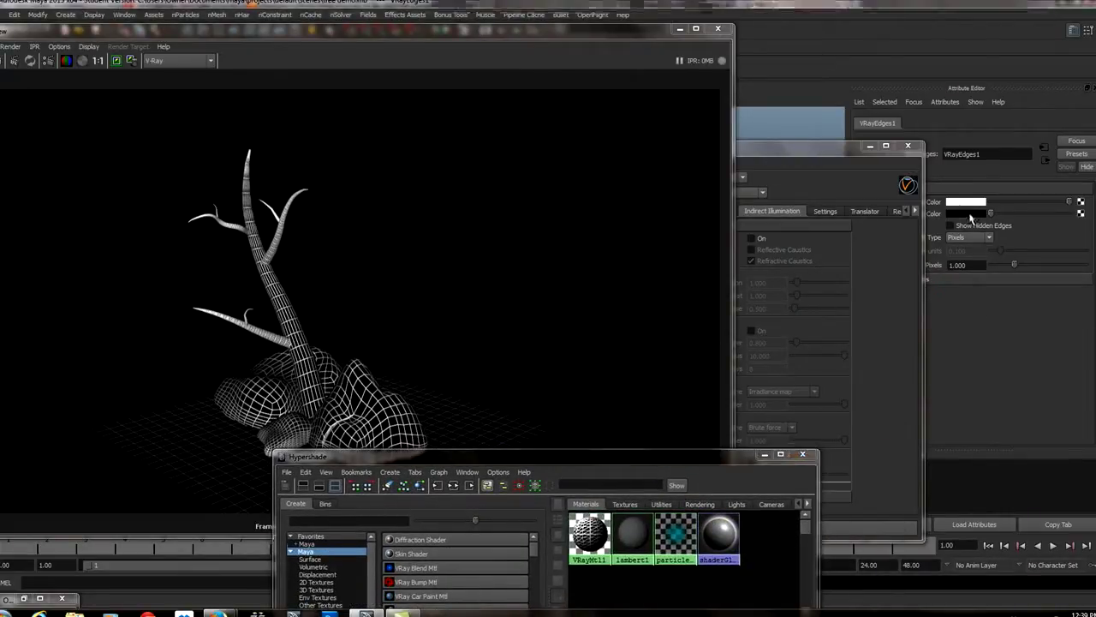
Step: Set the VRayEdges background colour to cyan and re-render the scene
left_click(966, 202)
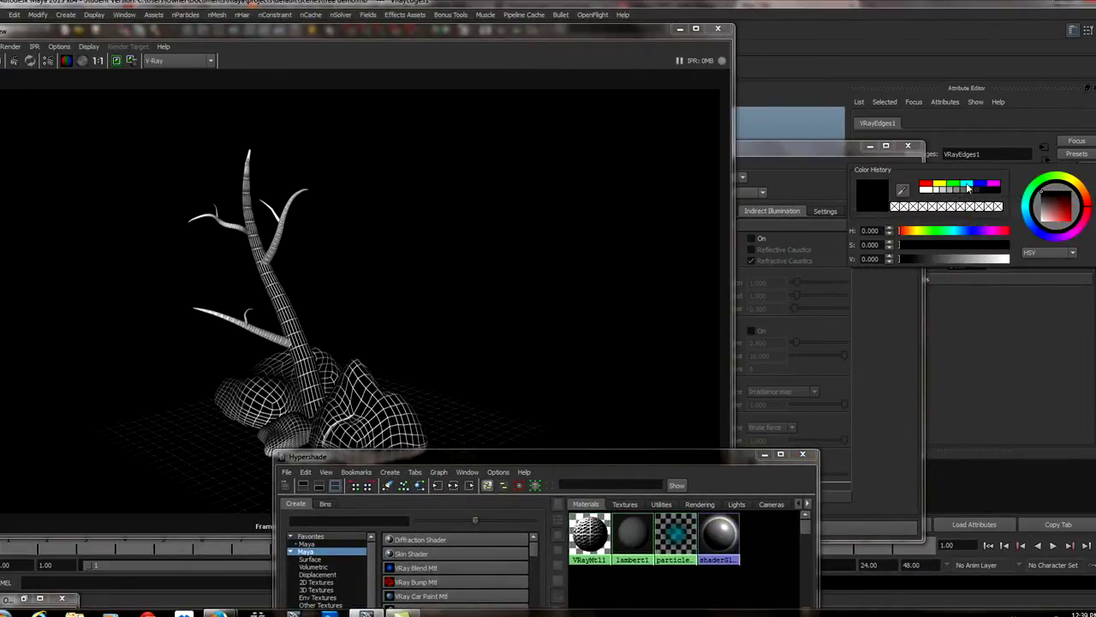
left_click(907, 145)
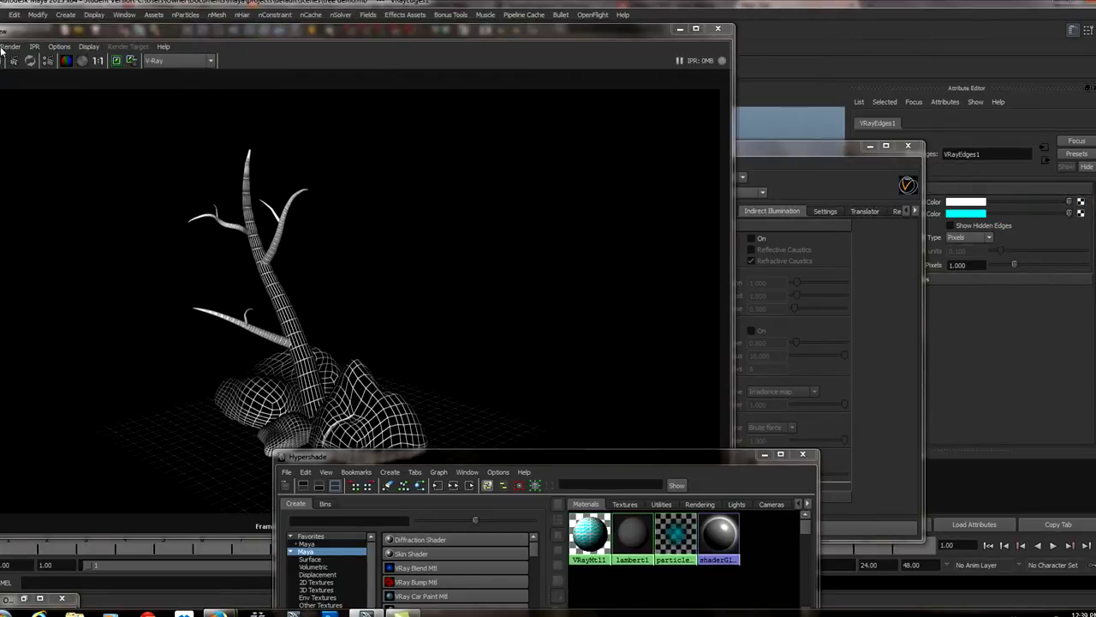
left_click(17, 60)
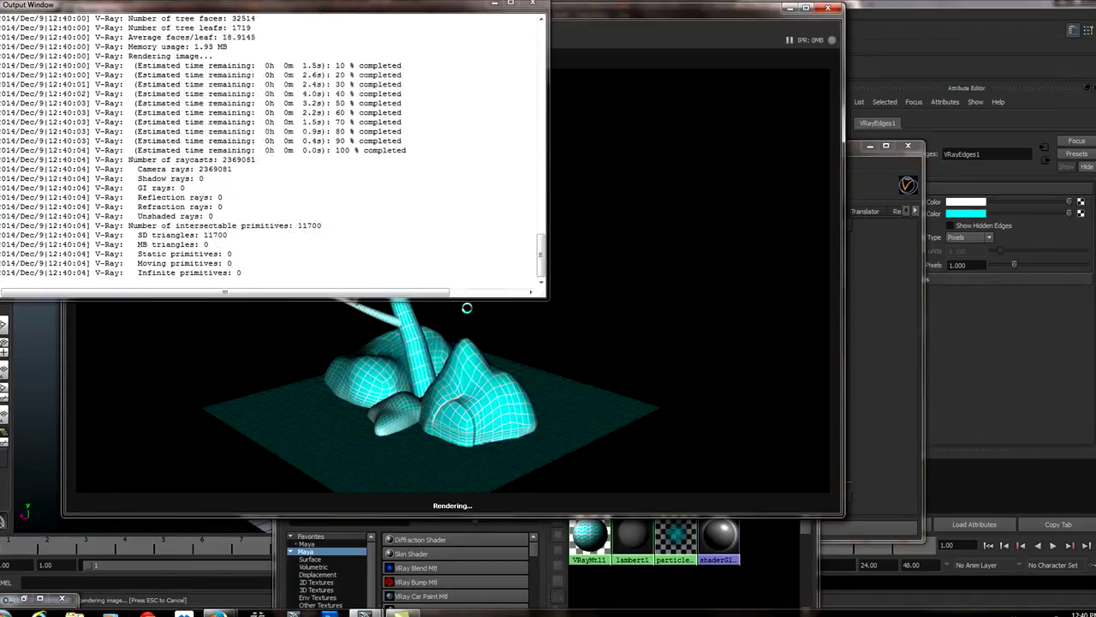
left_click(556, 5)
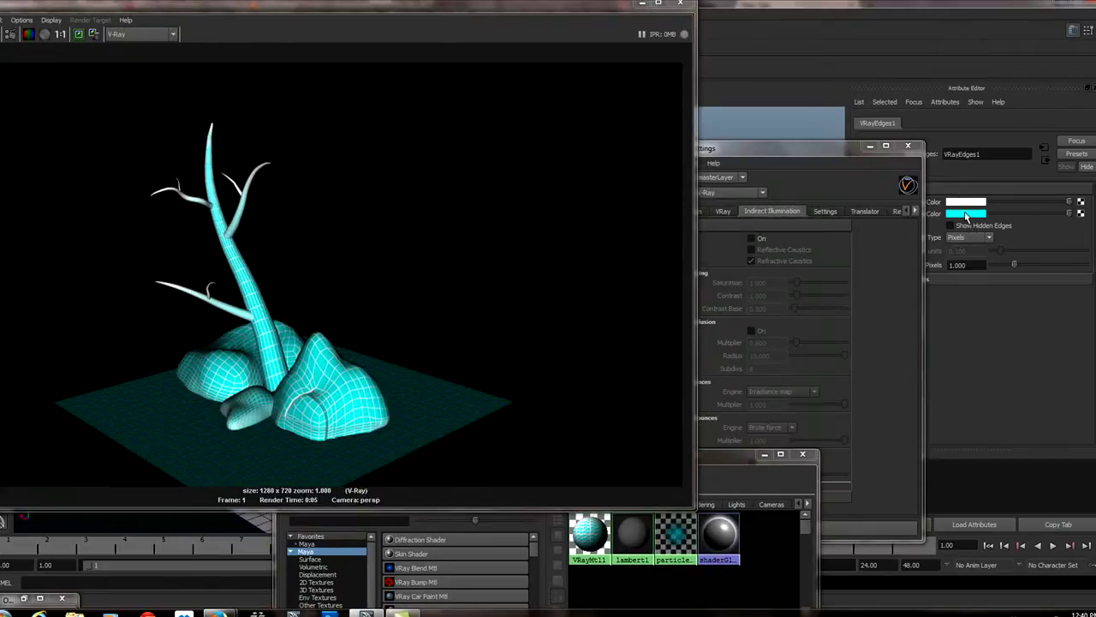
Step: Reset the edges background colour to black and minimize Render Settings
left_click(966, 213)
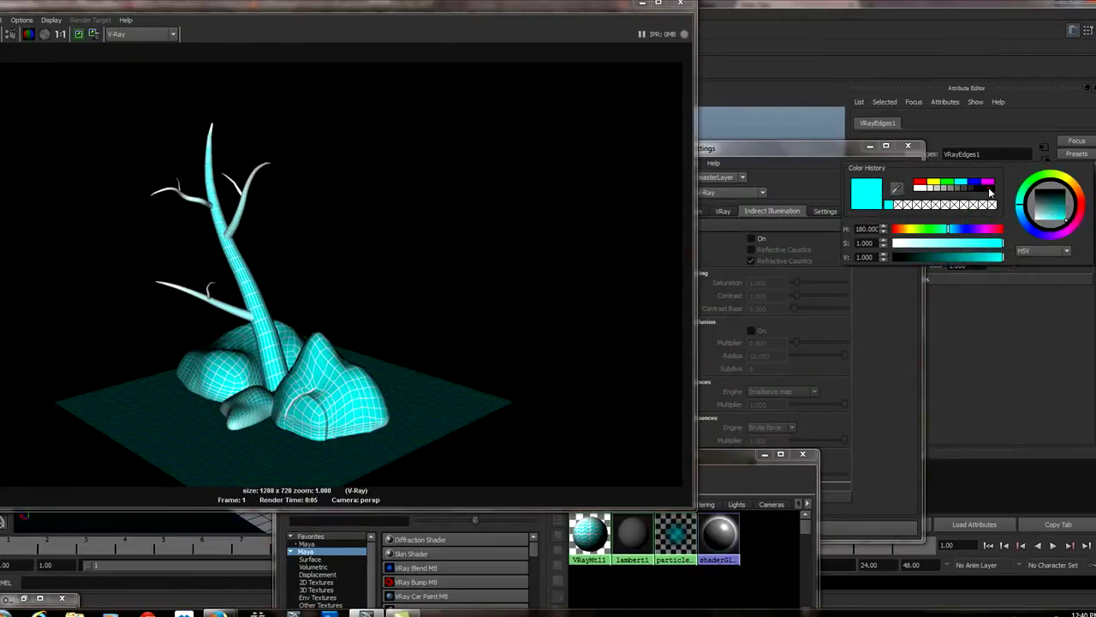
left_click(867, 145)
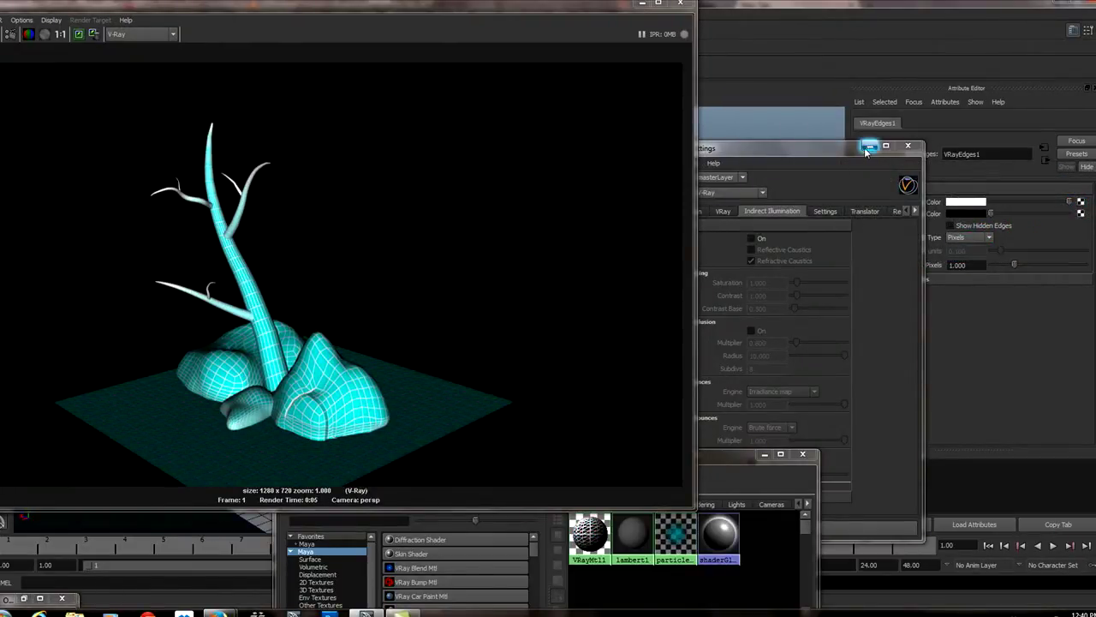
left_click(906, 145)
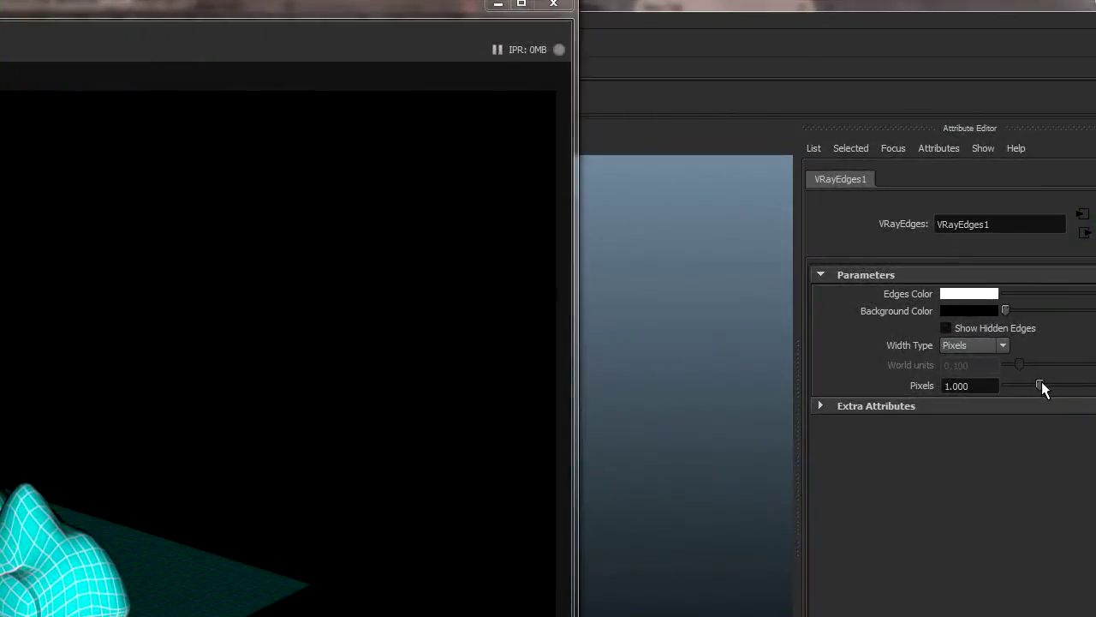
Step: Lower the VRayEdges Pixels line width from 1 to about 0.704
left_click_drag(1040, 386, 1030, 387)
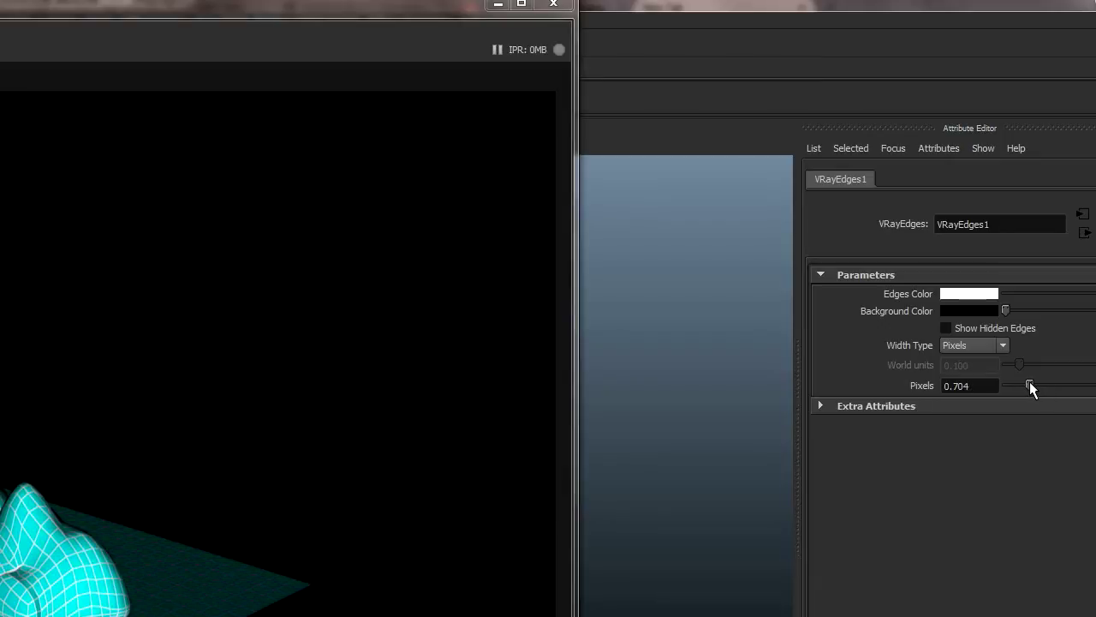